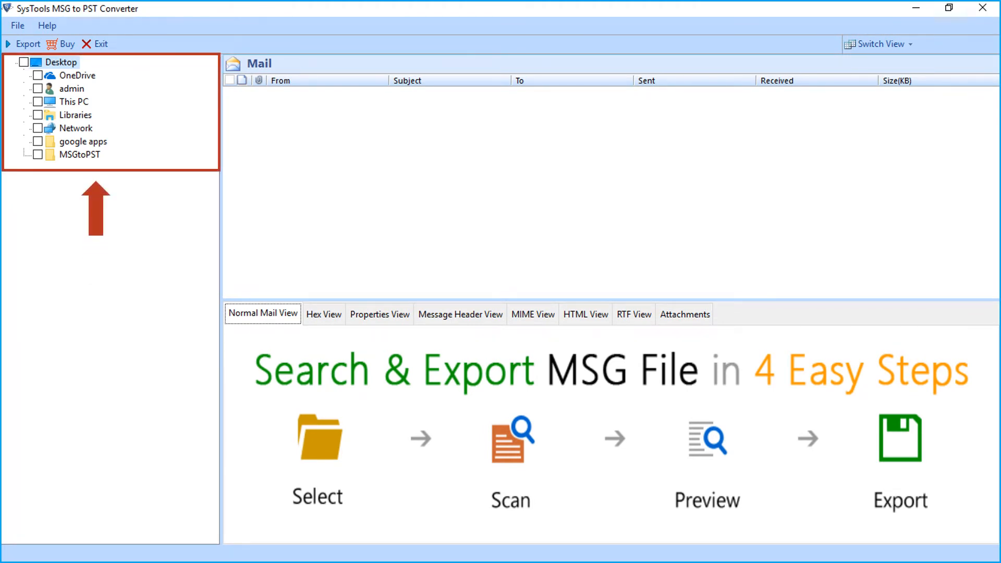
Tick the MSG Files folder under SysTools MSG to PST Converter, including all its mail subfolders.
{"action": "left_click", "coordinate": [36, 101]}
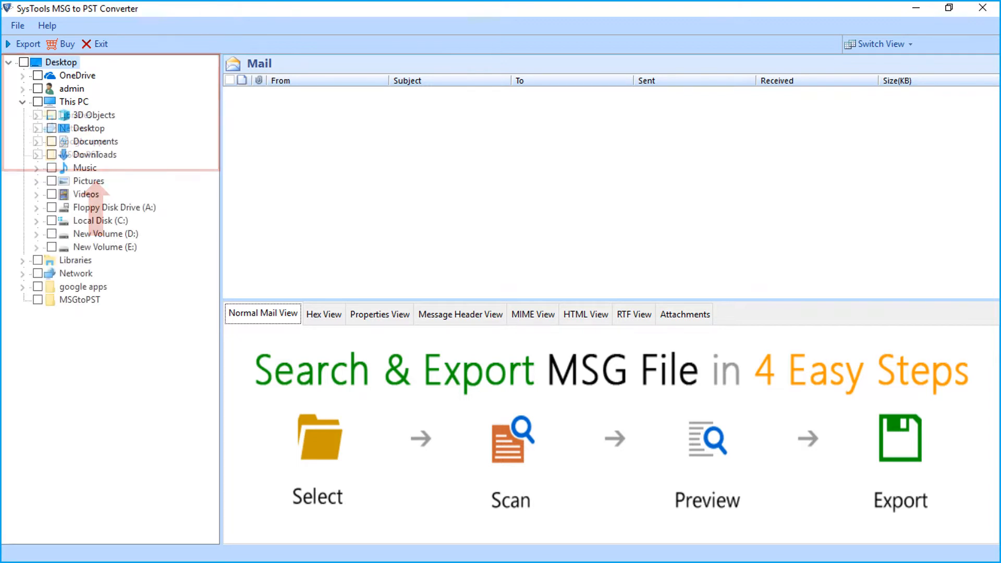
{"action": "scroll", "scroll_direction": "down", "scroll_amount": 3}
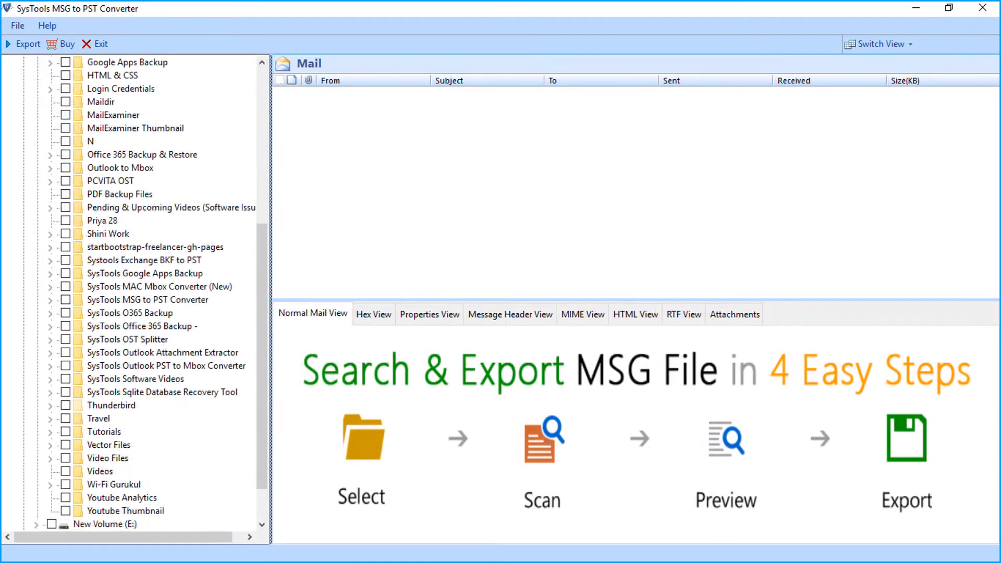
{"action": "left_click", "coordinate": [49, 301]}
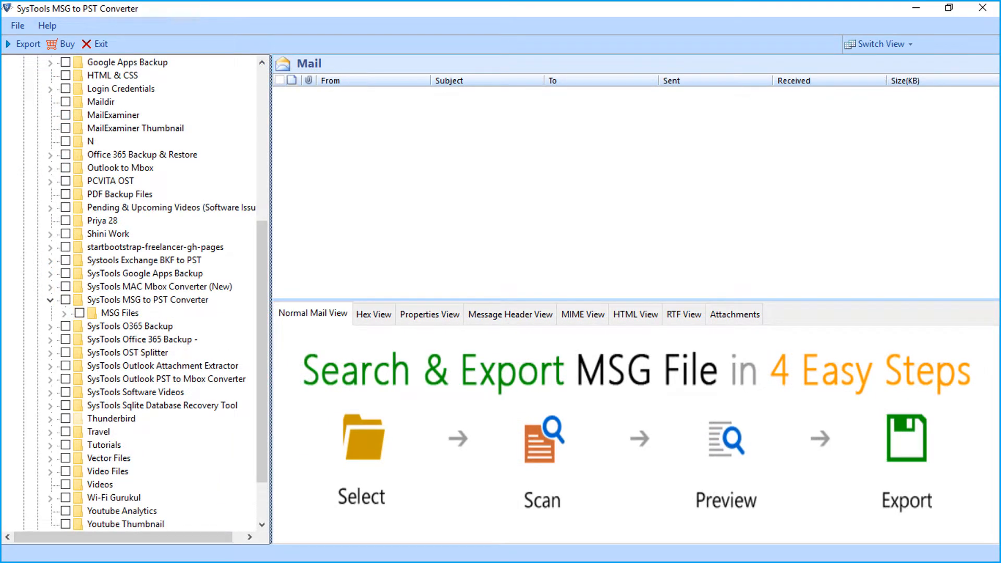
{"action": "left_click", "coordinate": [79, 313]}
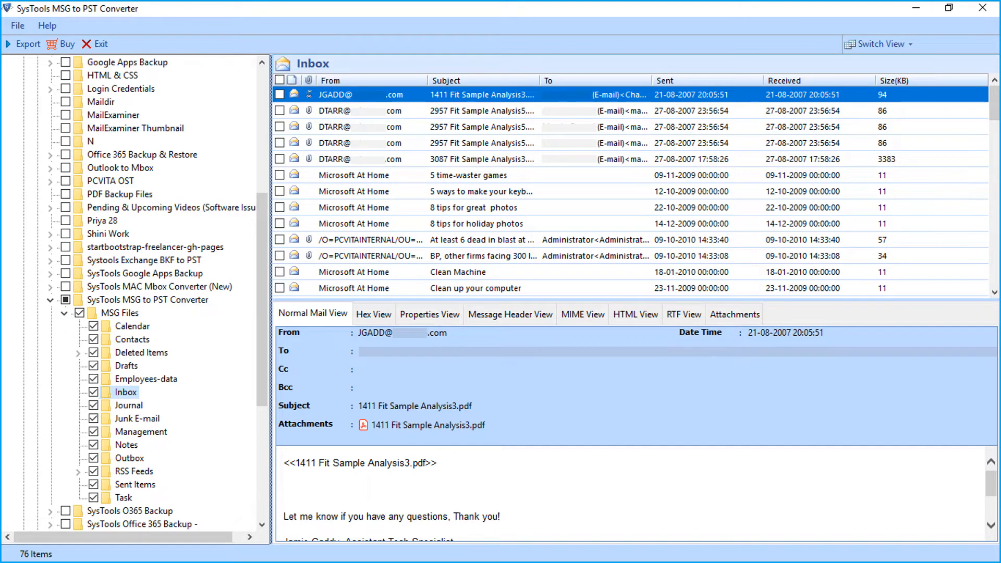
View the first Inbox email as Normal, Hex, Properties, MIME, HTML, RTF, Attachments, ending on the Fit Sample PDF.
{"action": "left_click", "coordinate": [312, 314]}
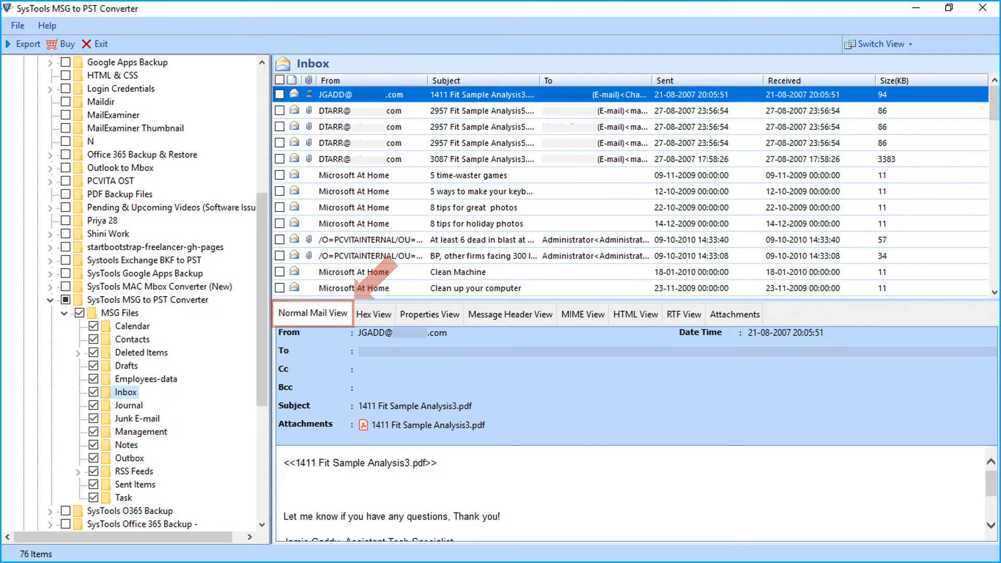
{"action": "left_click", "coordinate": [373, 314]}
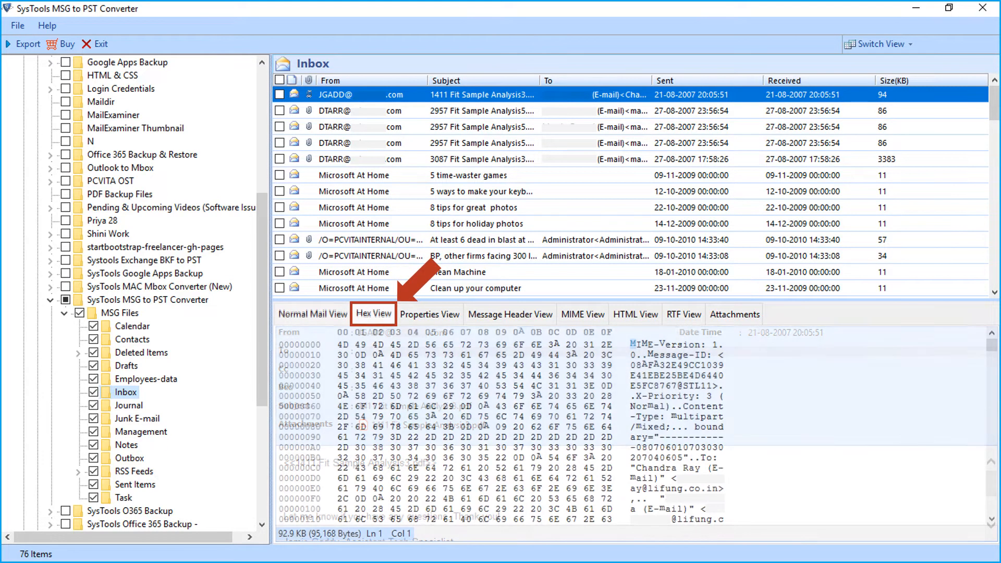
{"action": "left_click", "coordinate": [430, 314]}
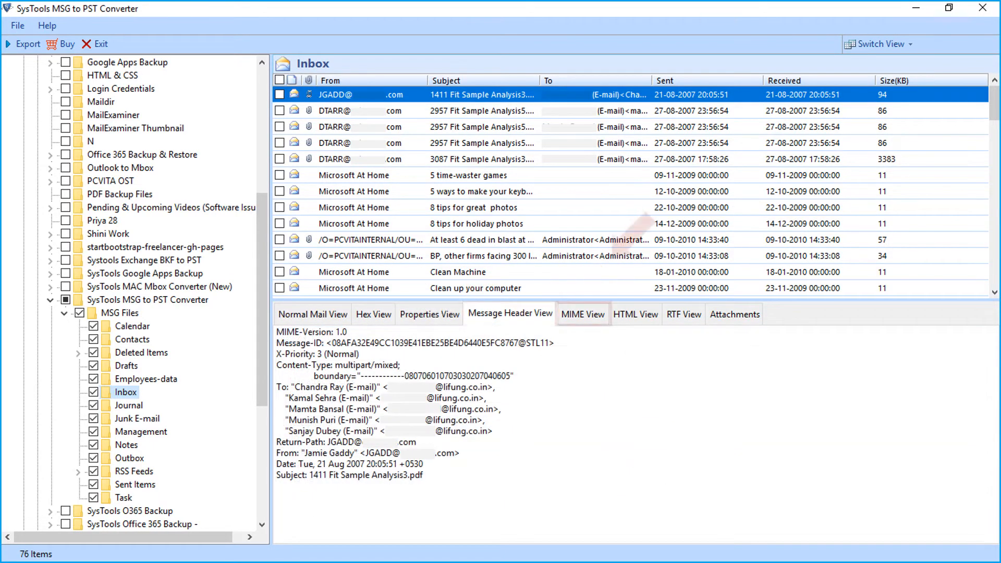
{"action": "left_click", "coordinate": [582, 314]}
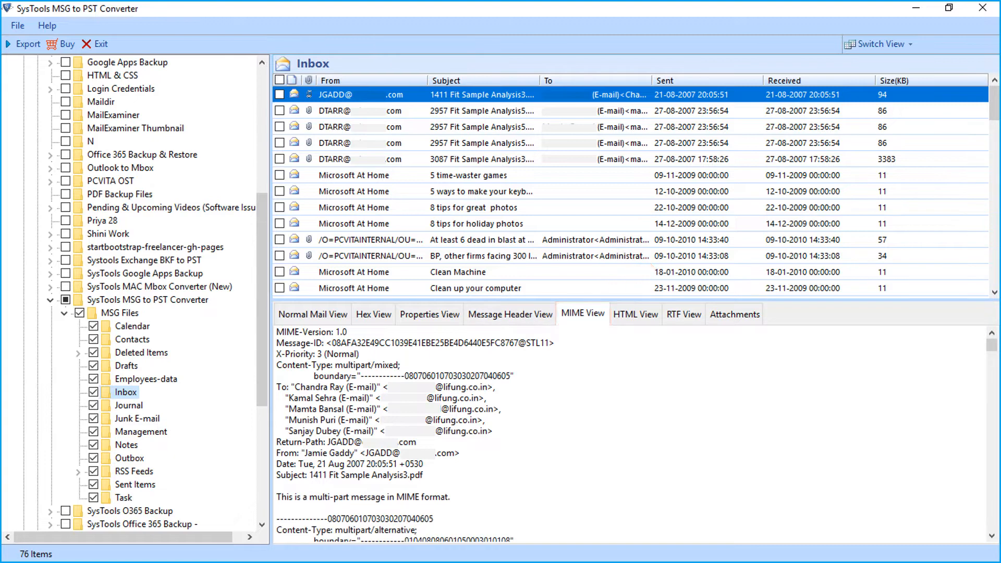
{"action": "left_click", "coordinate": [635, 314]}
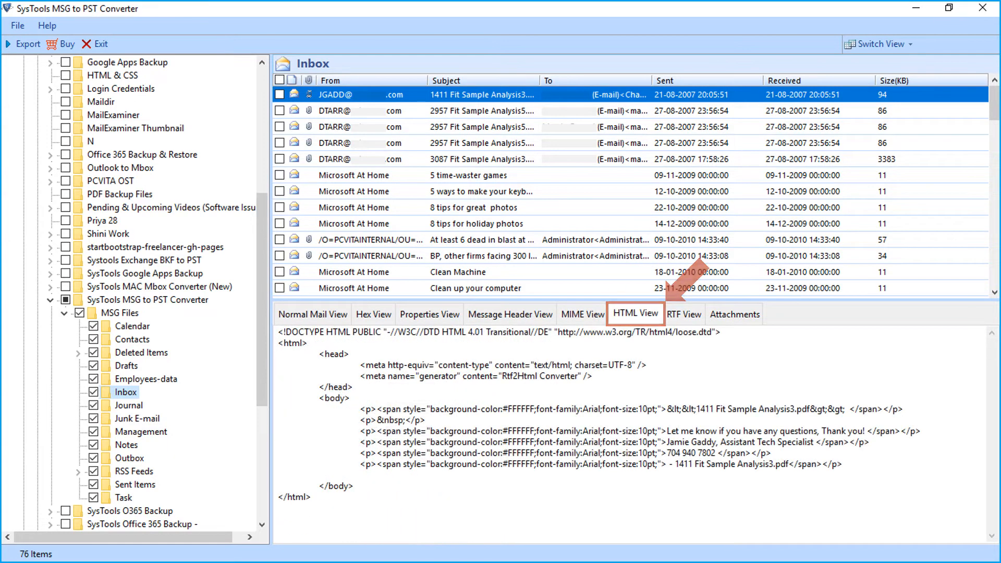
{"action": "left_click", "coordinate": [684, 314]}
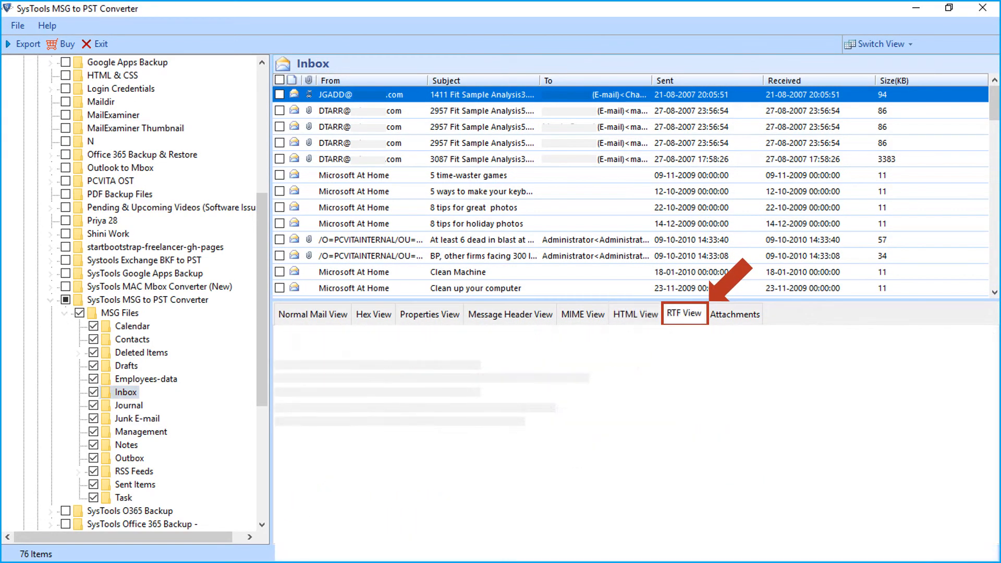
{"action": "left_click", "coordinate": [735, 314]}
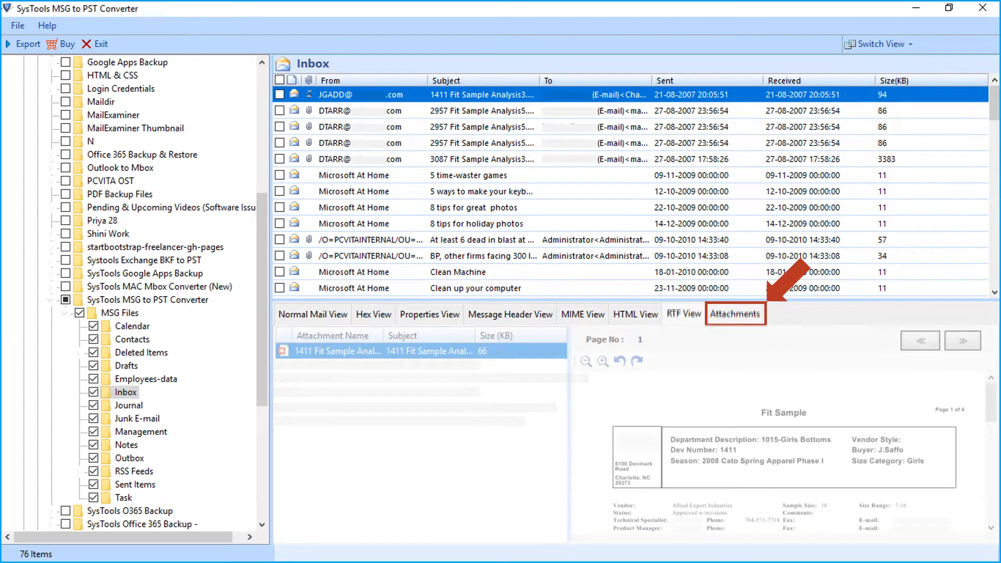
{"action": "left_click", "coordinate": [735, 314]}
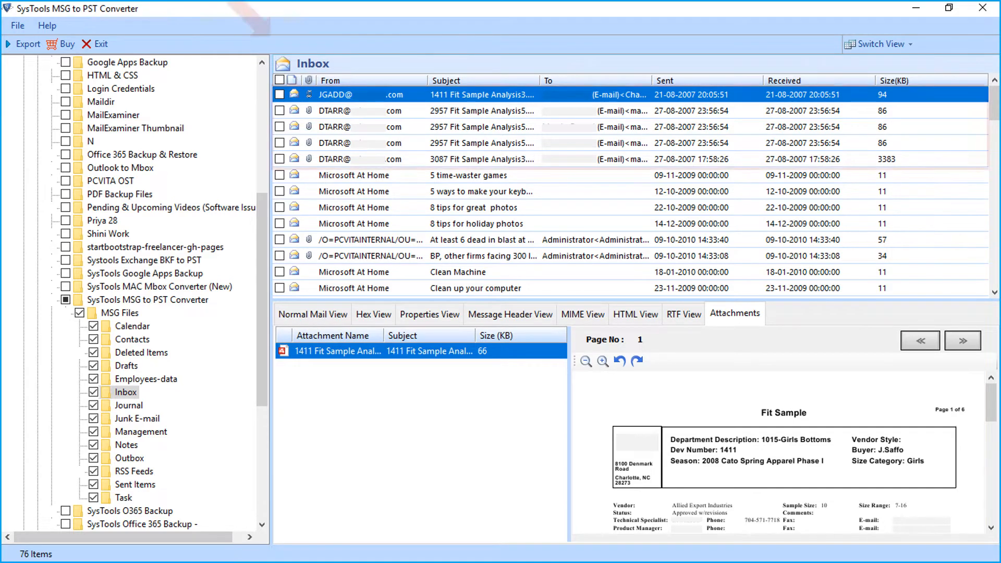
Check the first five Fit Sample Analysis emails, then cancel out of their Export Options dialog.
{"action": "left_click", "coordinate": [280, 111]}
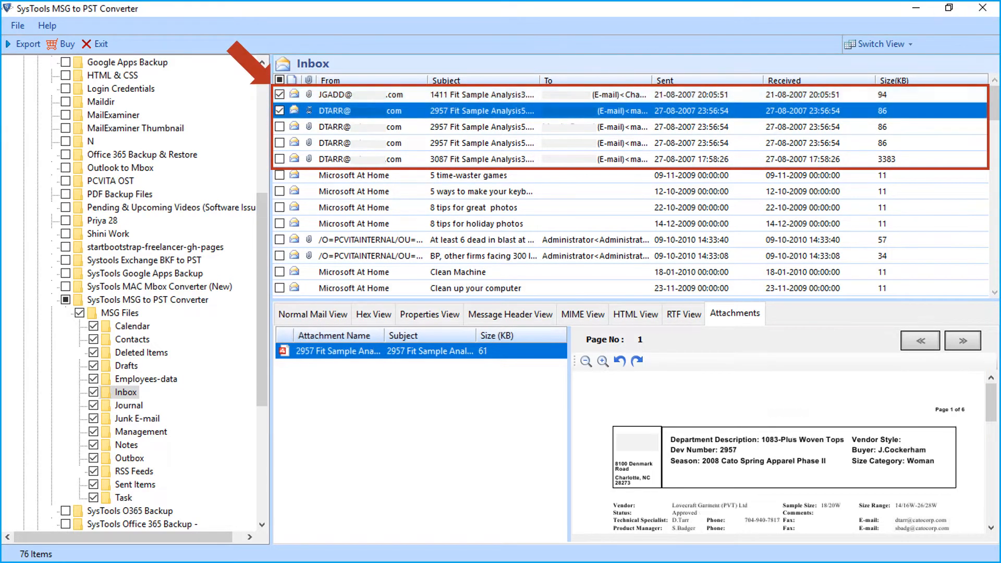
{"action": "left_click", "coordinate": [484, 143]}
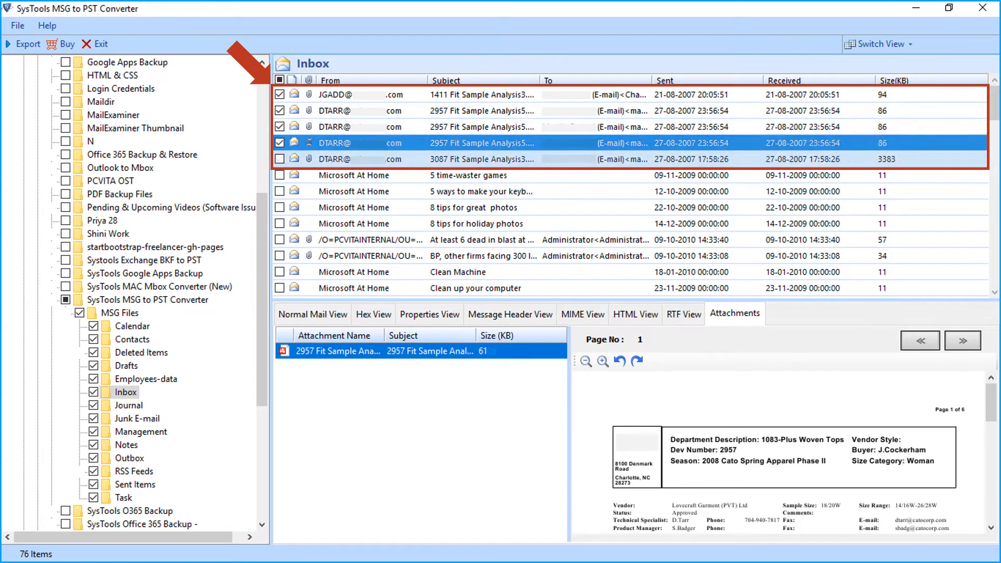
{"action": "left_click", "coordinate": [447, 159]}
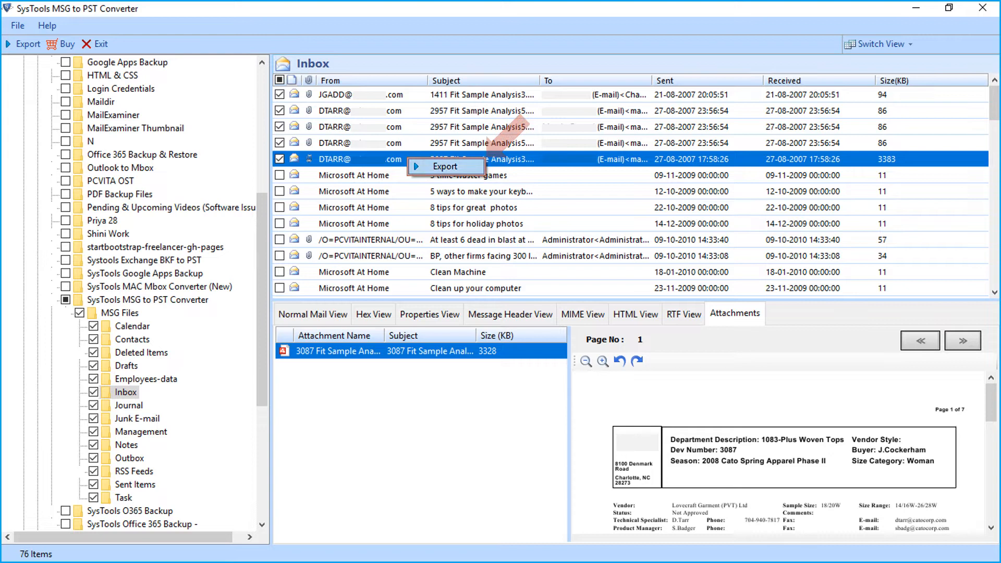
{"action": "left_click", "coordinate": [445, 167]}
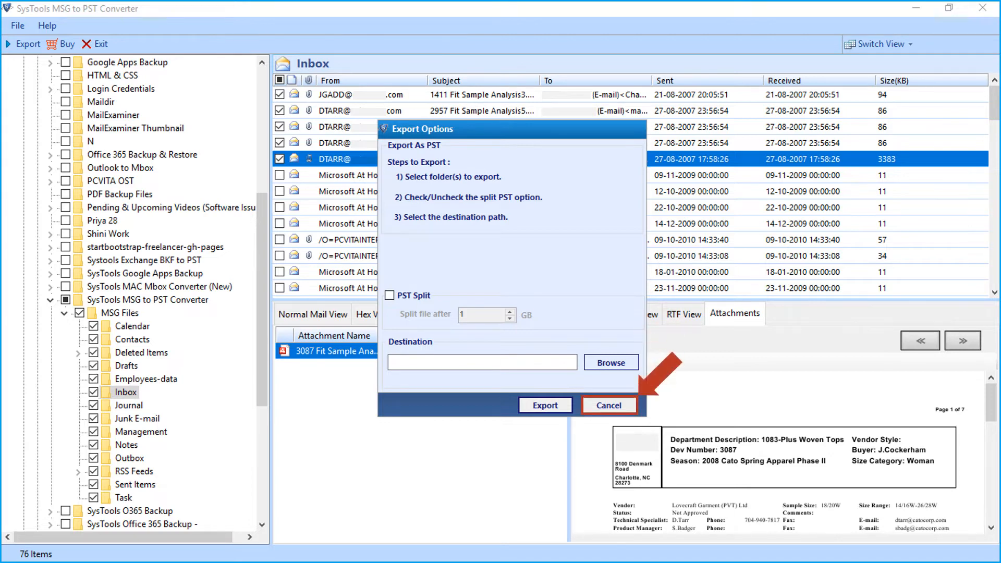
{"action": "left_click", "coordinate": [607, 404]}
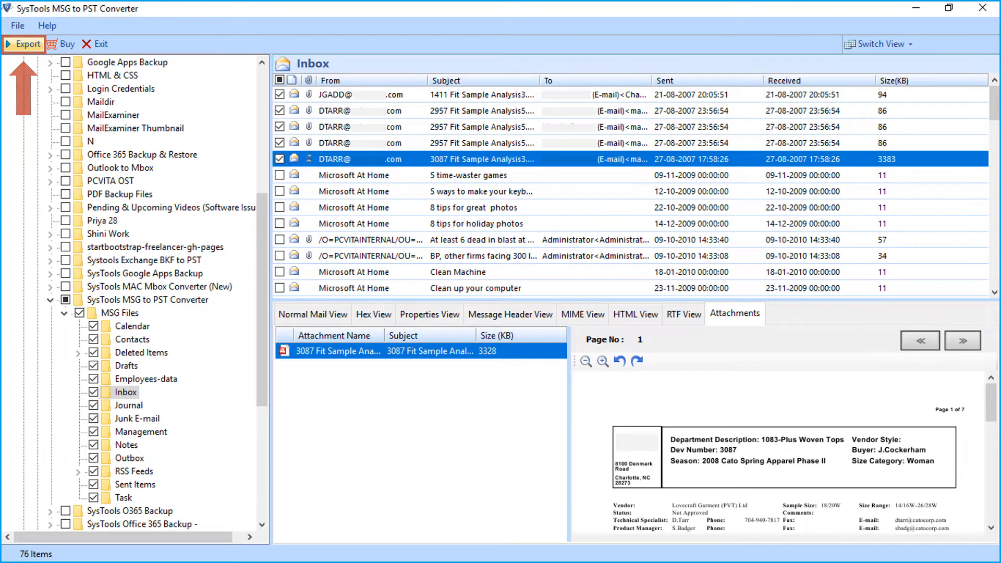
Export as PST with PST Split at 1 GB enabled and Output Files as the destination.
{"action": "left_click", "coordinate": [24, 43]}
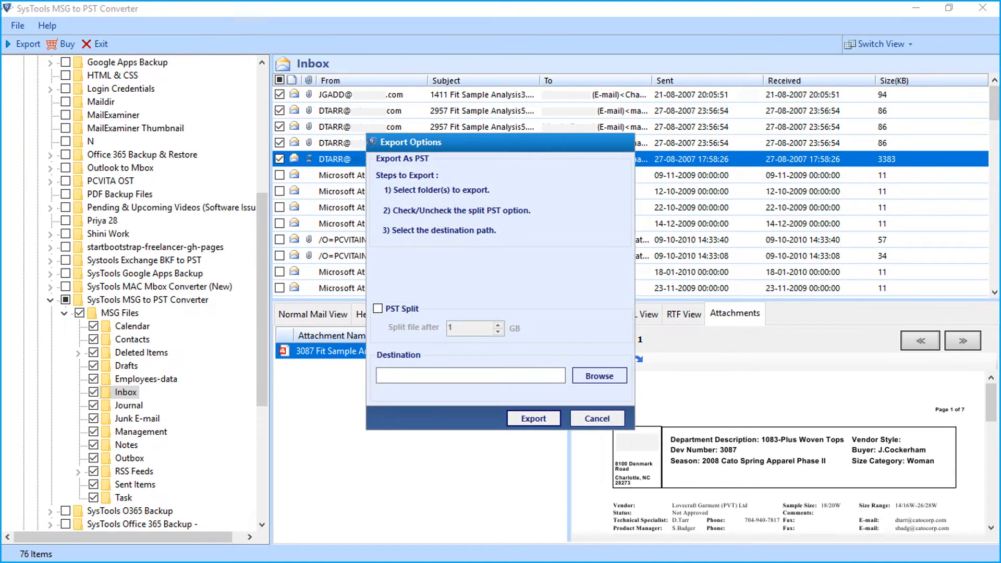
{"action": "left_click", "coordinate": [378, 309]}
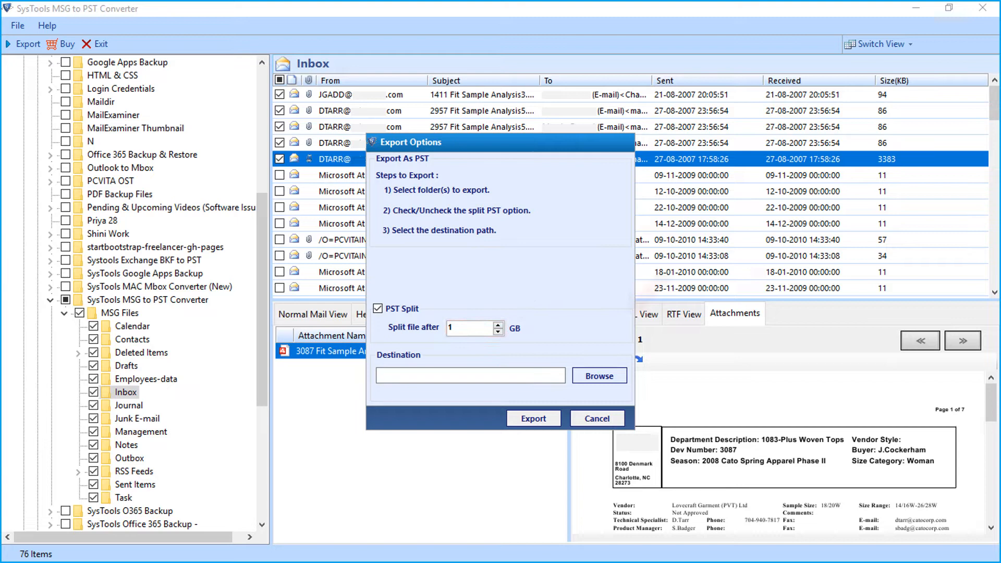
{"action": "left_click", "coordinate": [599, 376]}
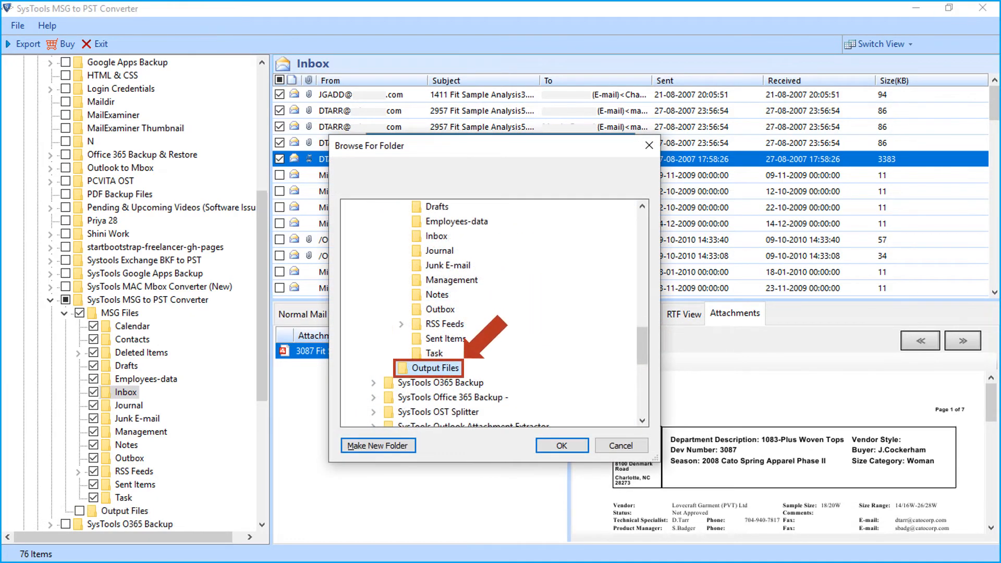
{"action": "left_click", "coordinate": [437, 367]}
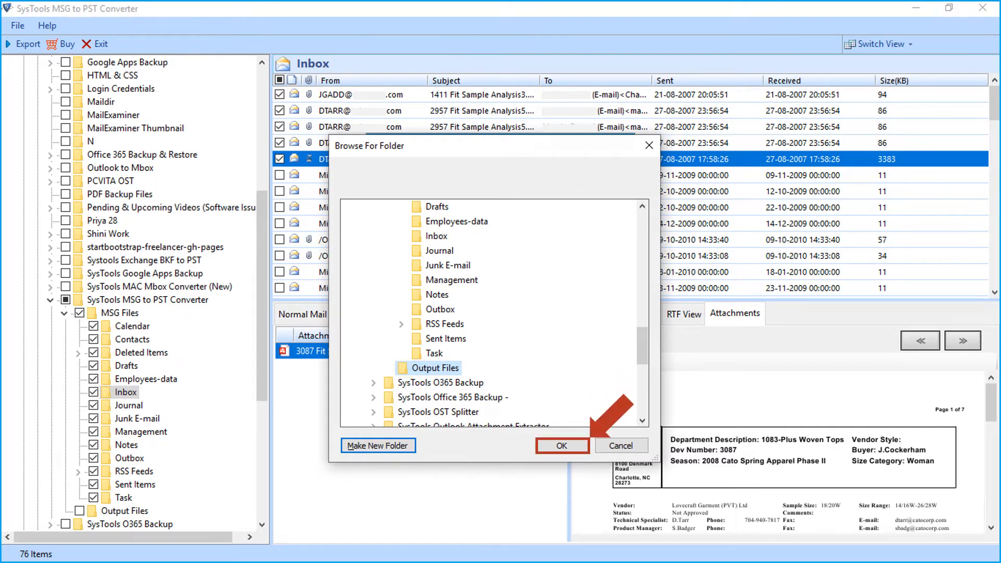
{"action": "left_click", "coordinate": [561, 445]}
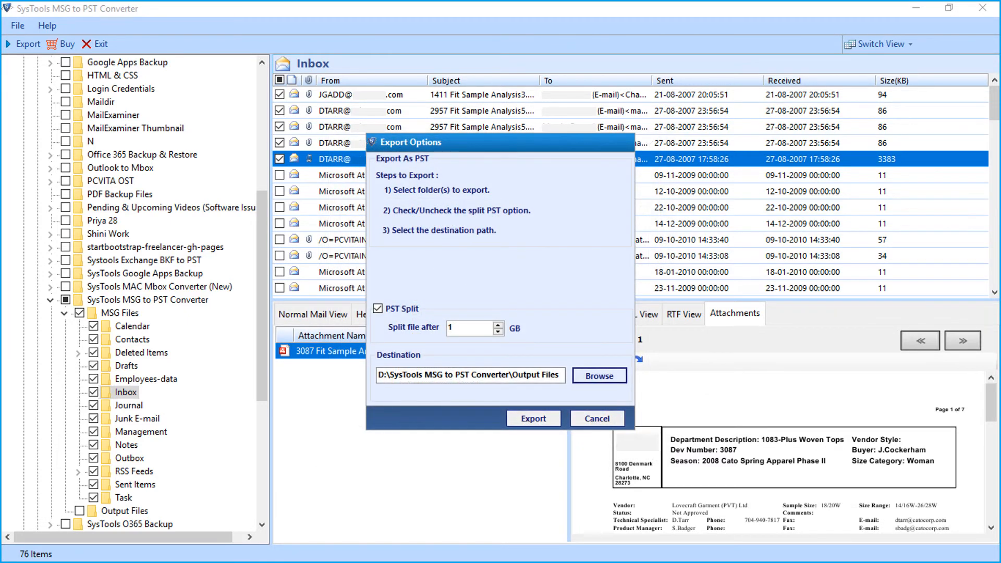
{"action": "left_click", "coordinate": [533, 418]}
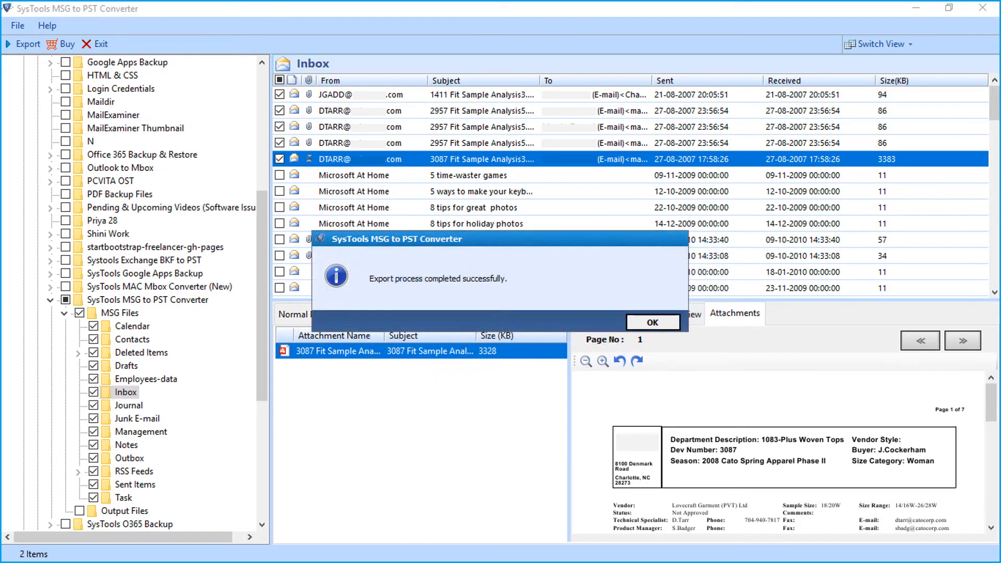
Acknowledge the completed export and save the export report as Report.csv.
{"action": "left_click", "coordinate": [652, 322]}
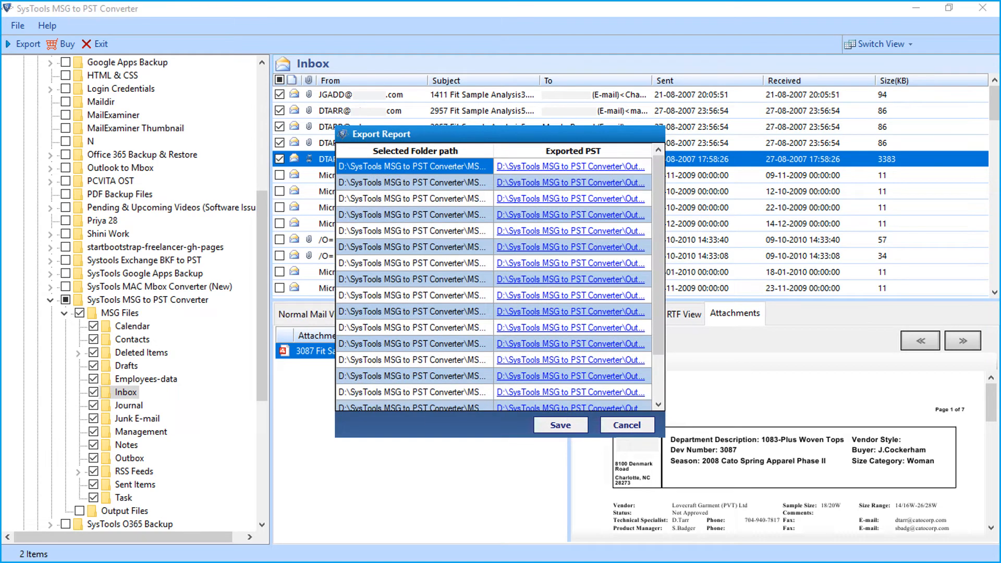
{"action": "left_click", "coordinate": [560, 424]}
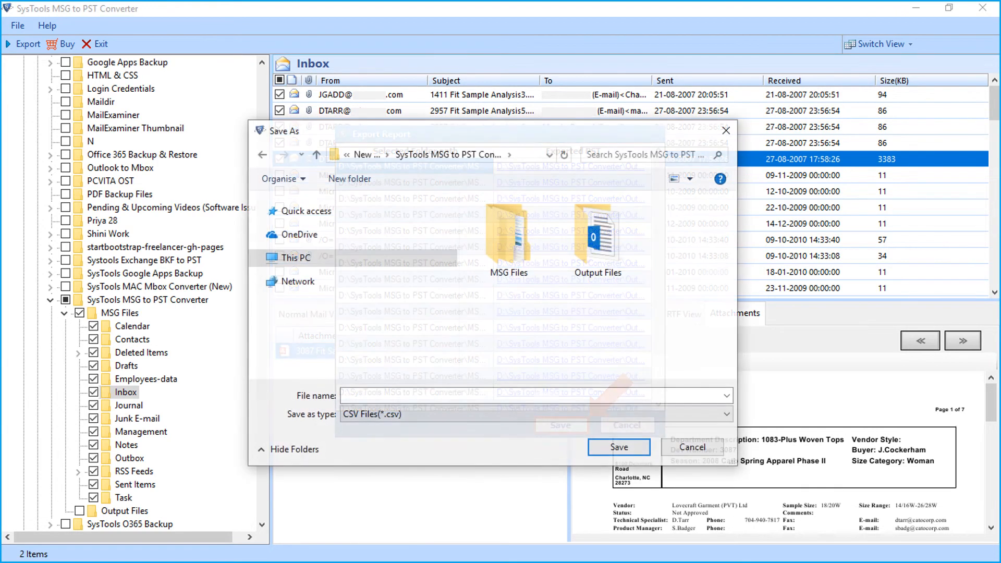
{"action": "left_click", "coordinate": [617, 448]}
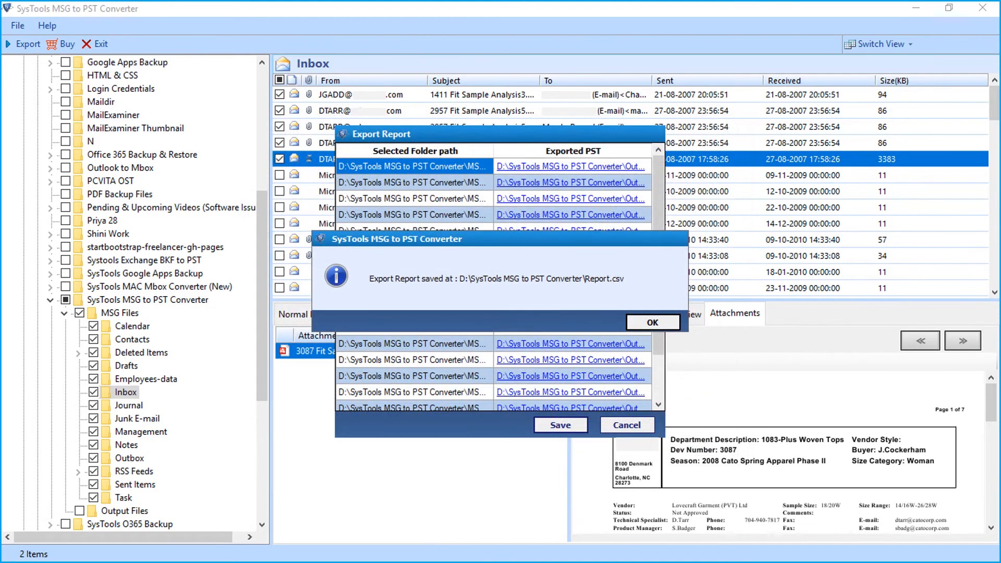
{"action": "left_click", "coordinate": [652, 322]}
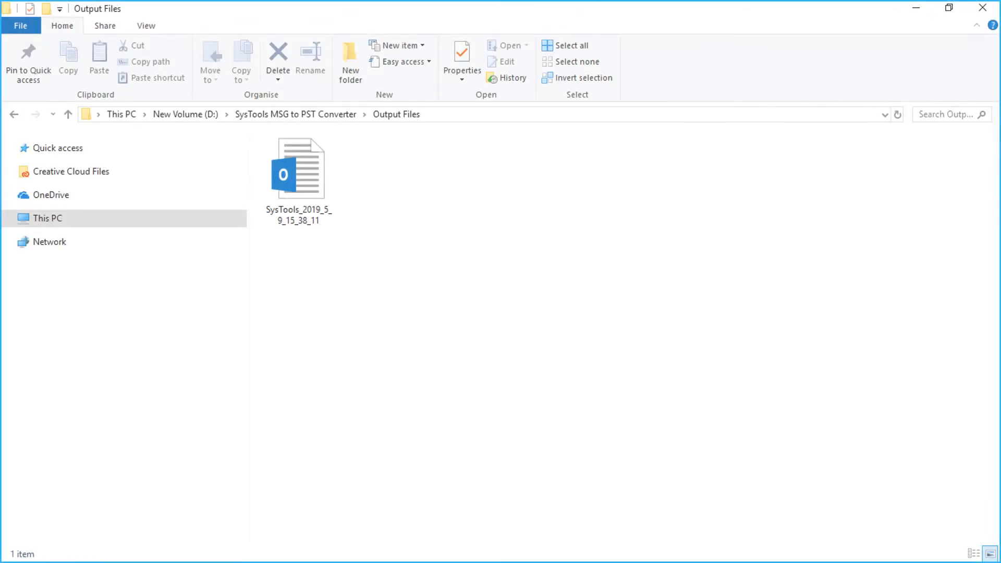
Open the exported SysTools_2019_5_9_15_38_11 PST from Output Files in Outlook.
{"action": "double_click", "coordinate": [299, 167]}
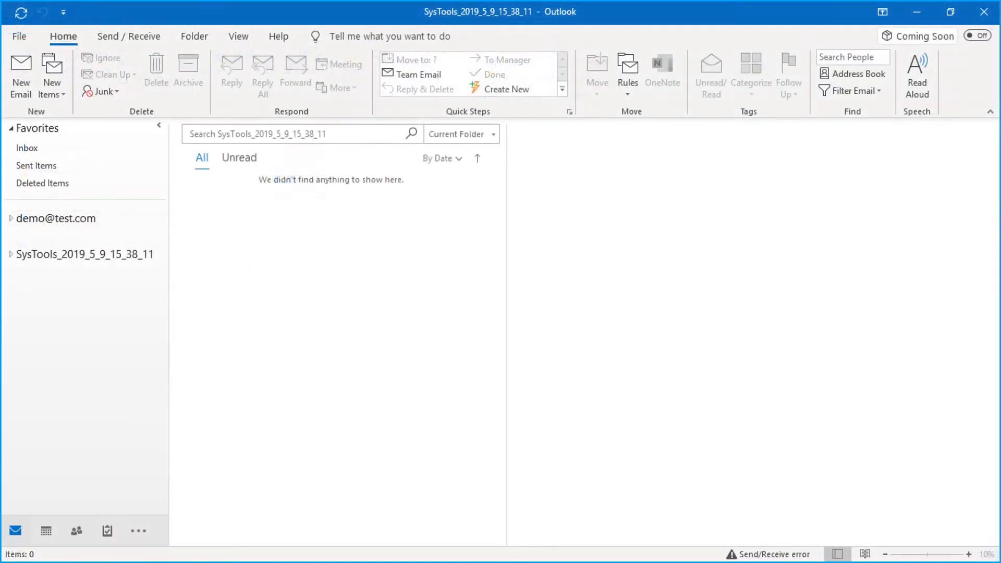